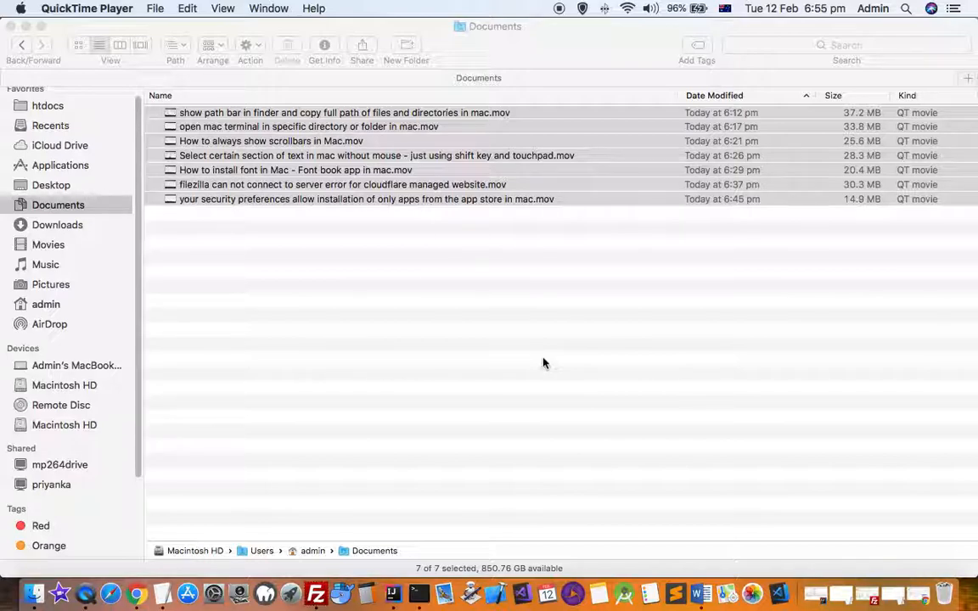
mouse_move(472, 323)
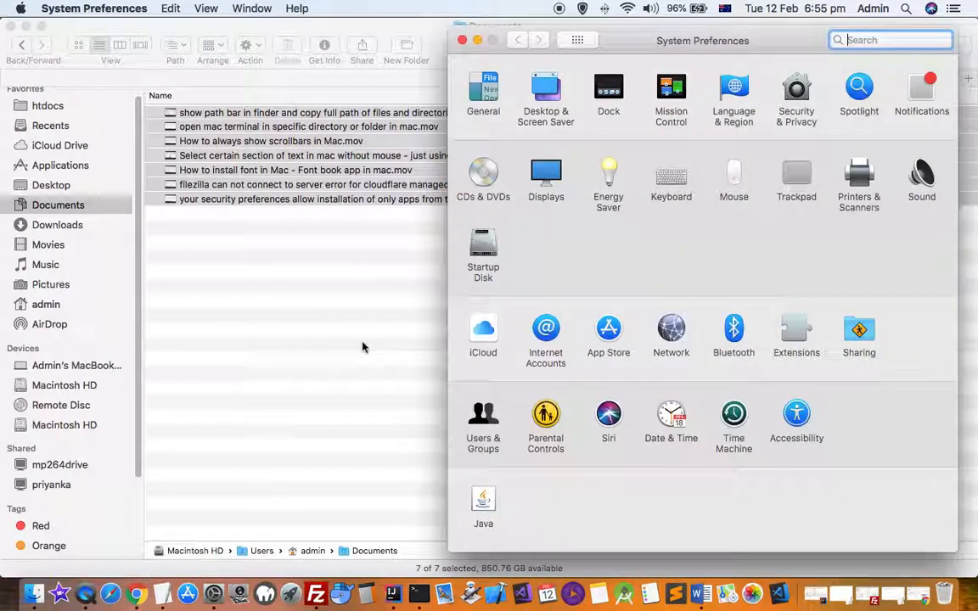
mouse_move(588, 214)
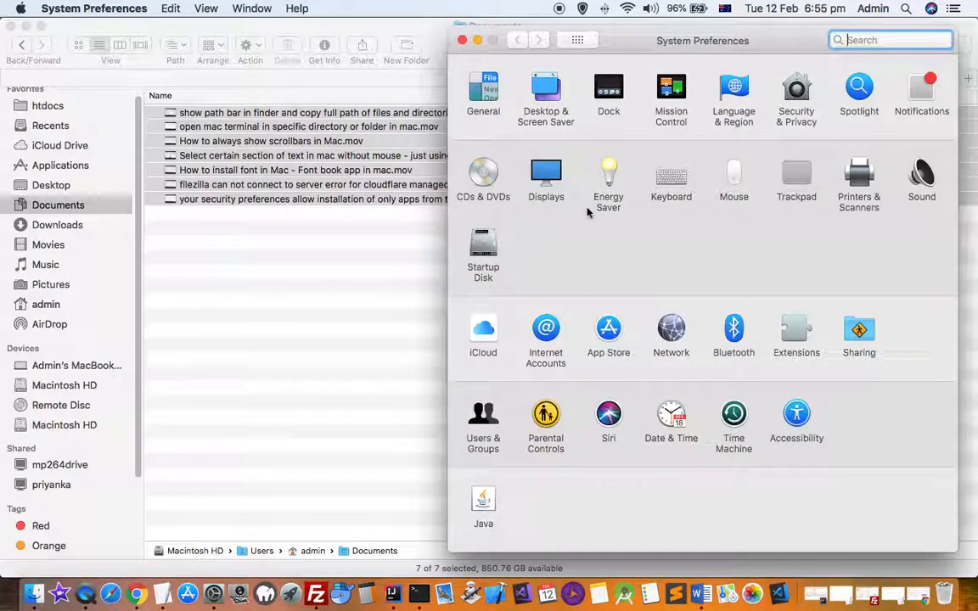
mouse_move(620, 210)
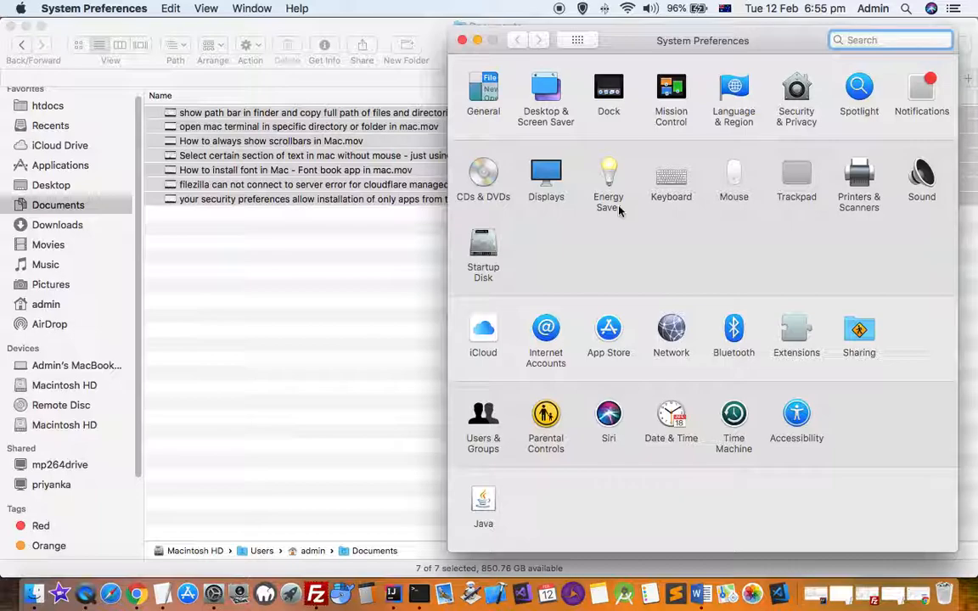
mouse_move(482, 333)
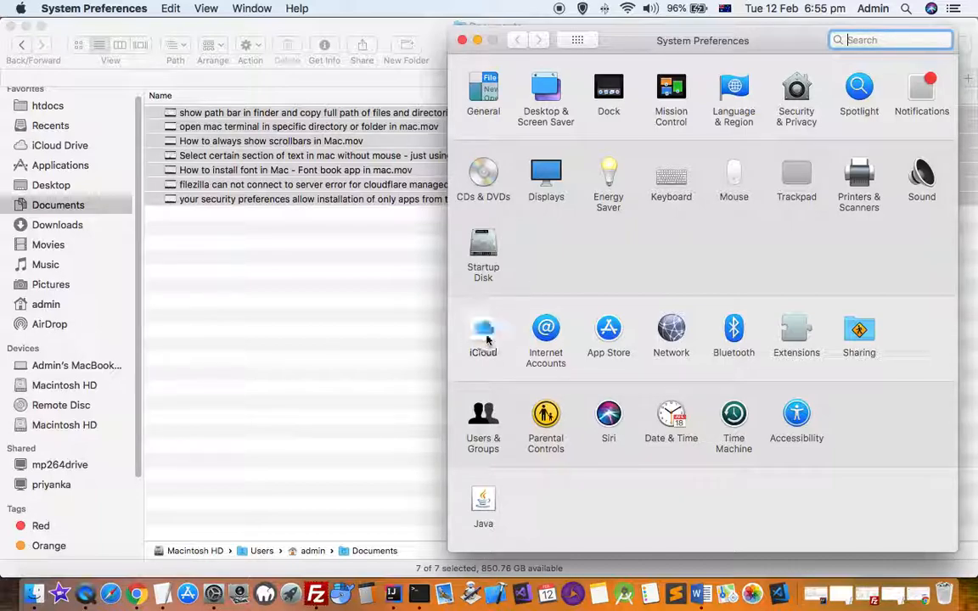
Enter the iCloud settings and start Manage… for the 3.33 GB of 5 GB storage
click(482, 326)
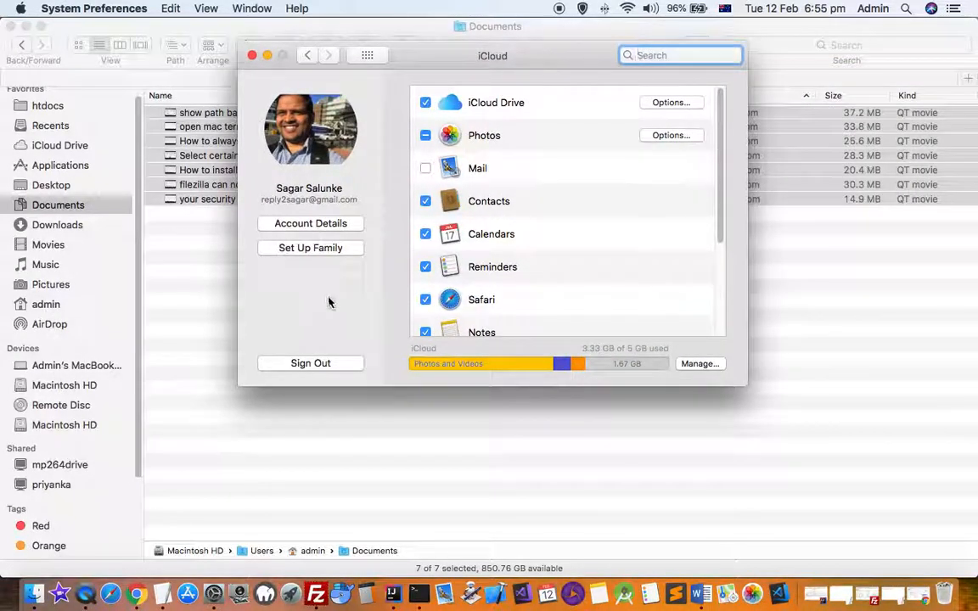
mouse_move(326, 231)
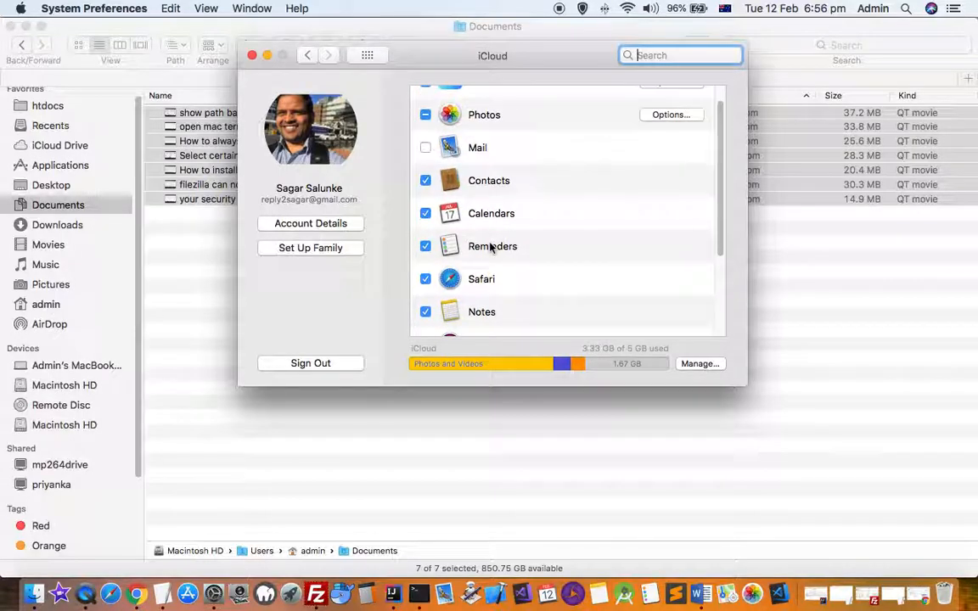
mouse_move(615, 373)
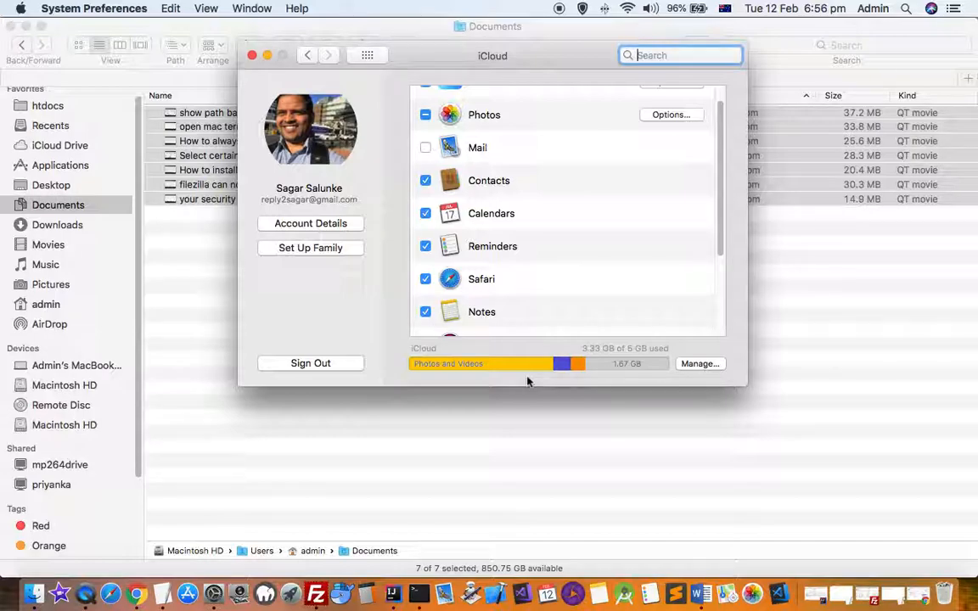
mouse_move(642, 374)
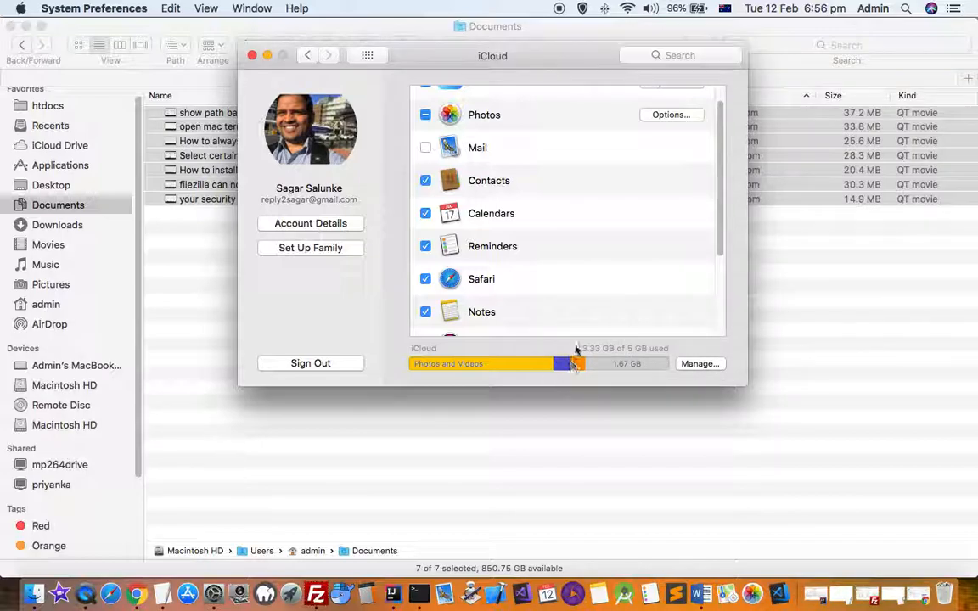
mouse_move(700, 394)
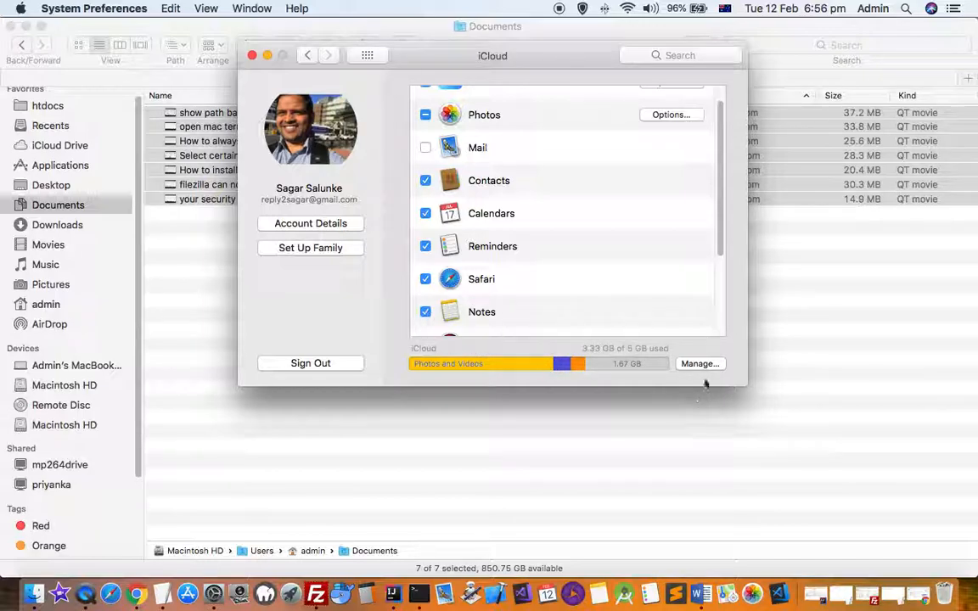
click(700, 364)
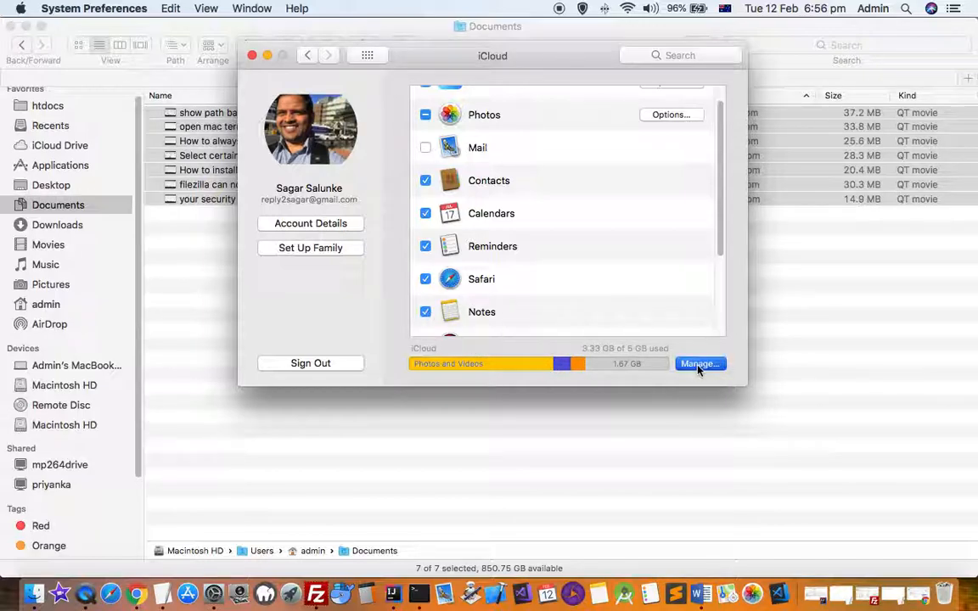
Load the Manage Storage sheet and select iMovie, showing its 10.6 MB of documents
click(700, 363)
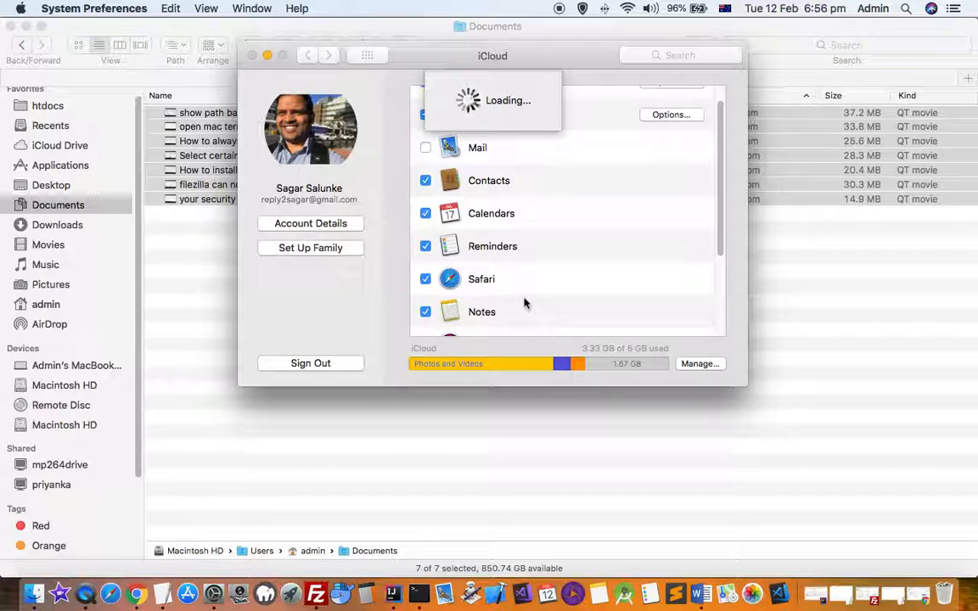
click(699, 363)
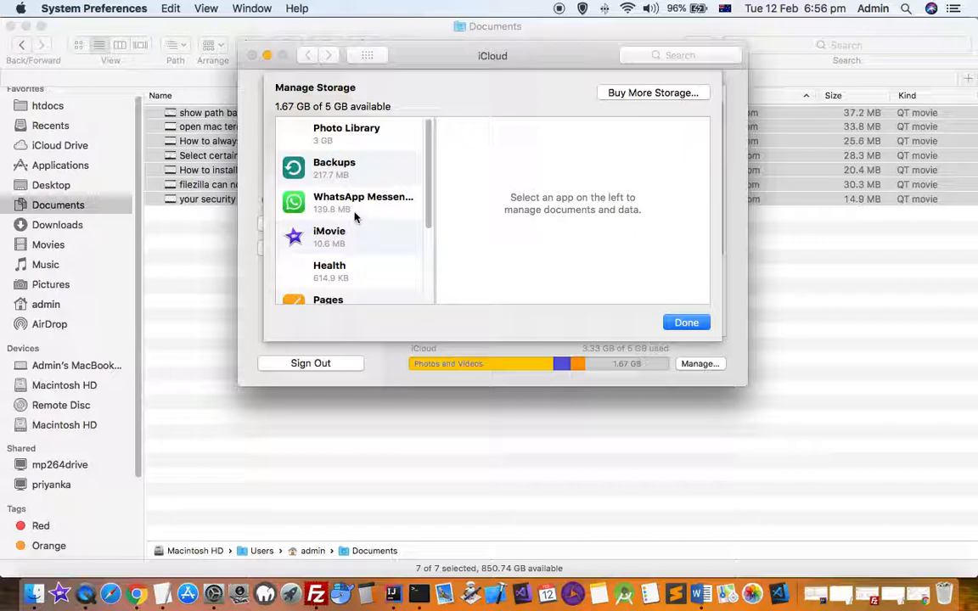
click(343, 238)
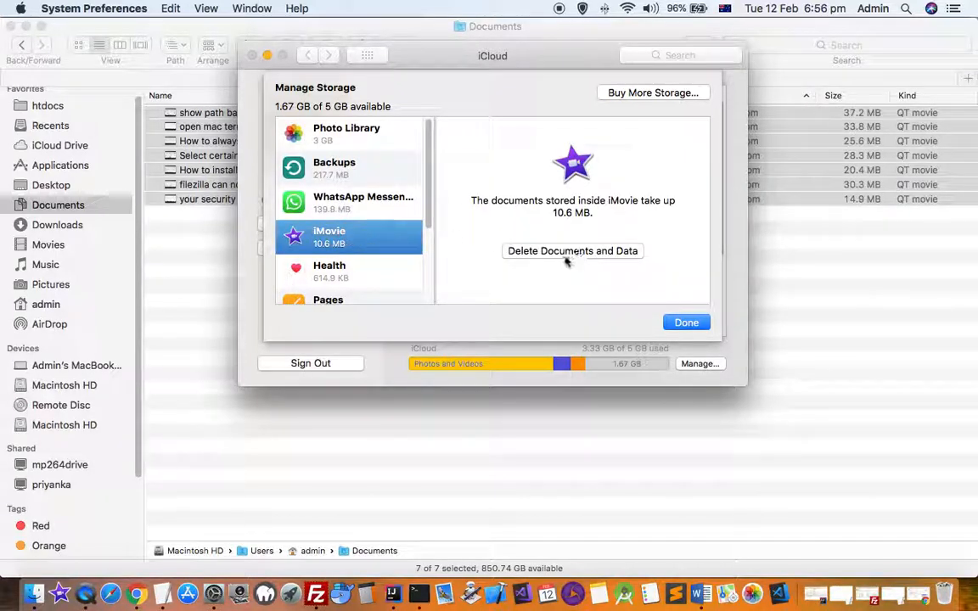
mouse_move(475, 258)
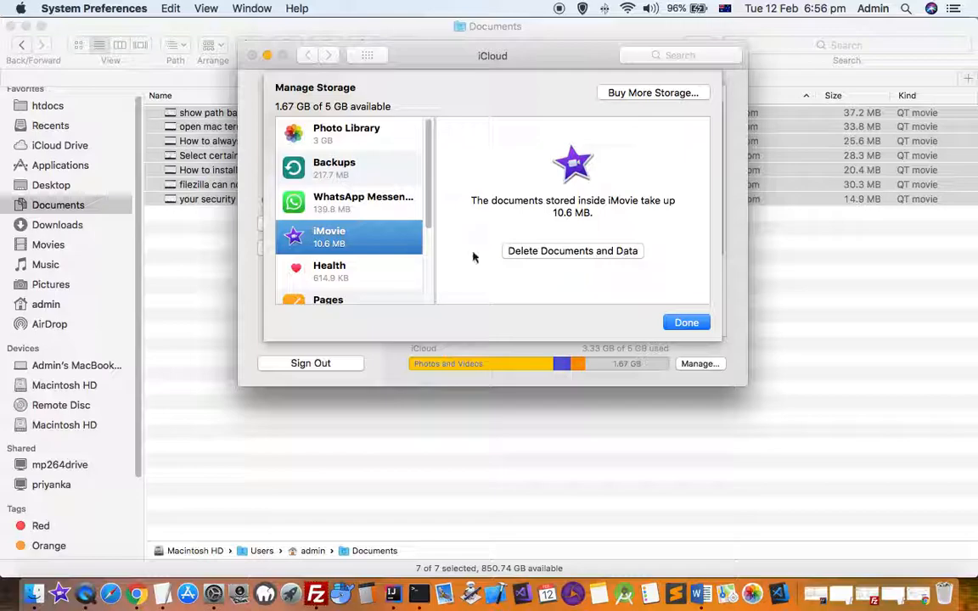
mouse_move(346, 168)
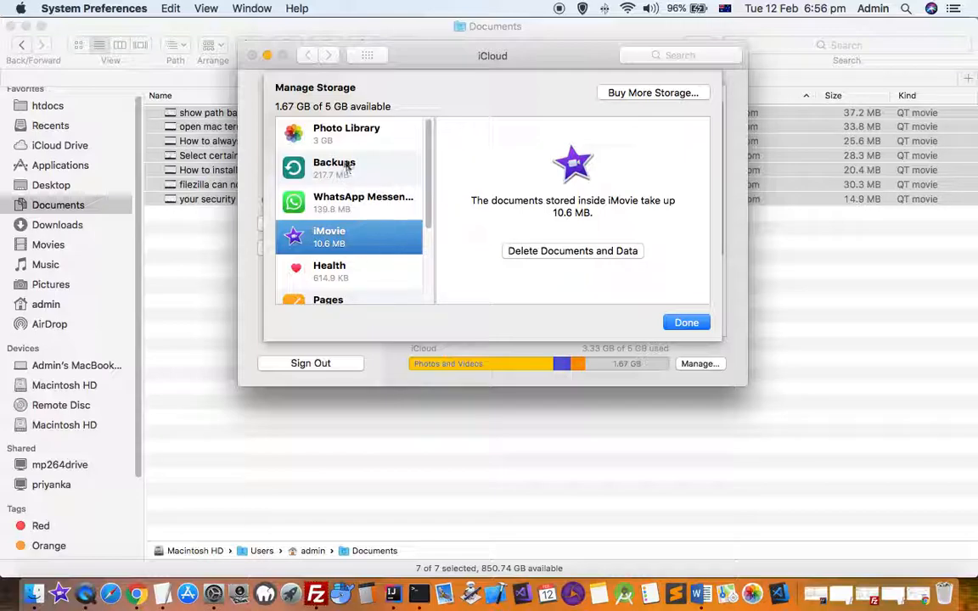
mouse_move(356, 310)
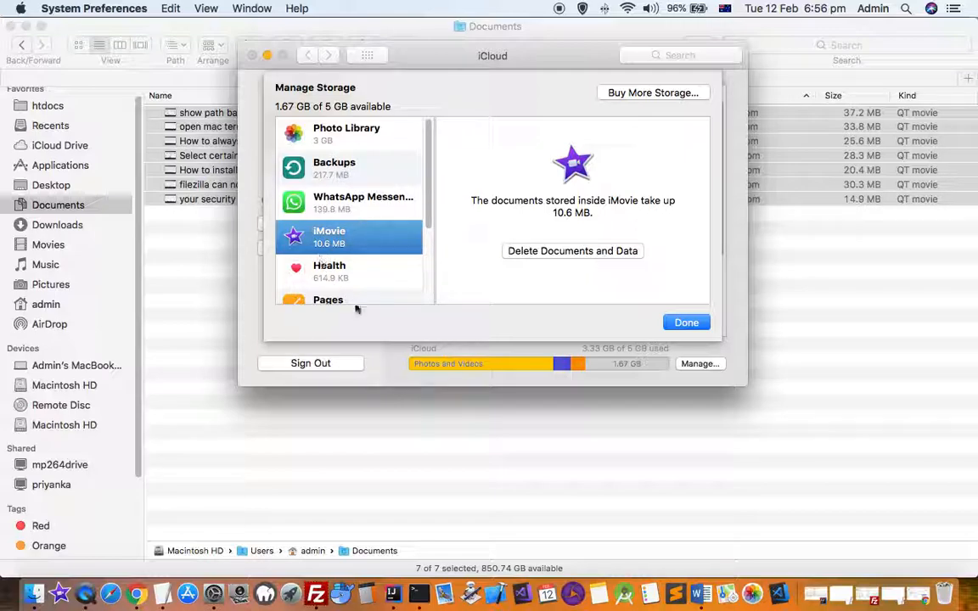
Scroll the app list to reveal Pages, Other Documents, Notes and Siri with iMovie still selected
scroll(down, 3)
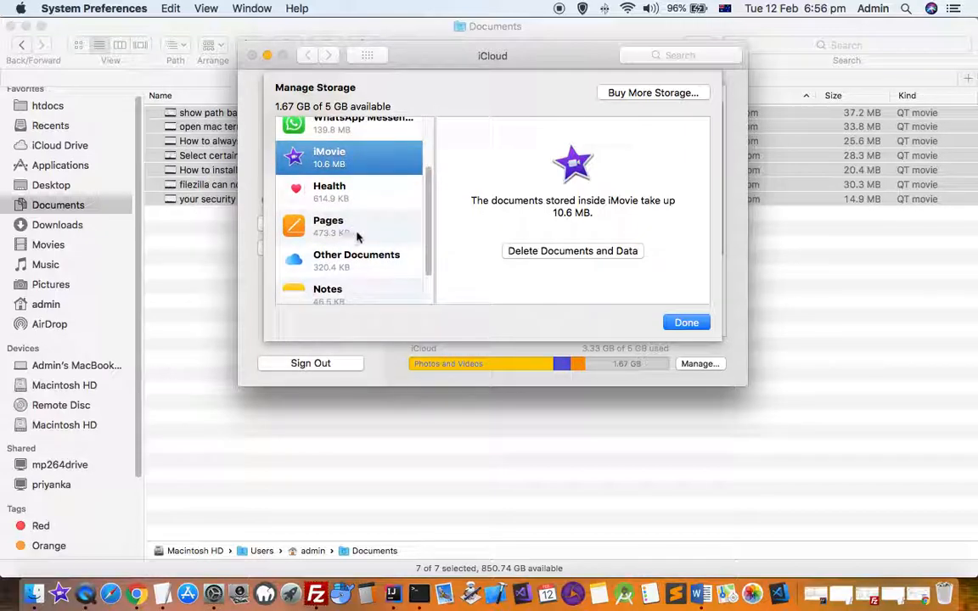
mouse_move(350, 248)
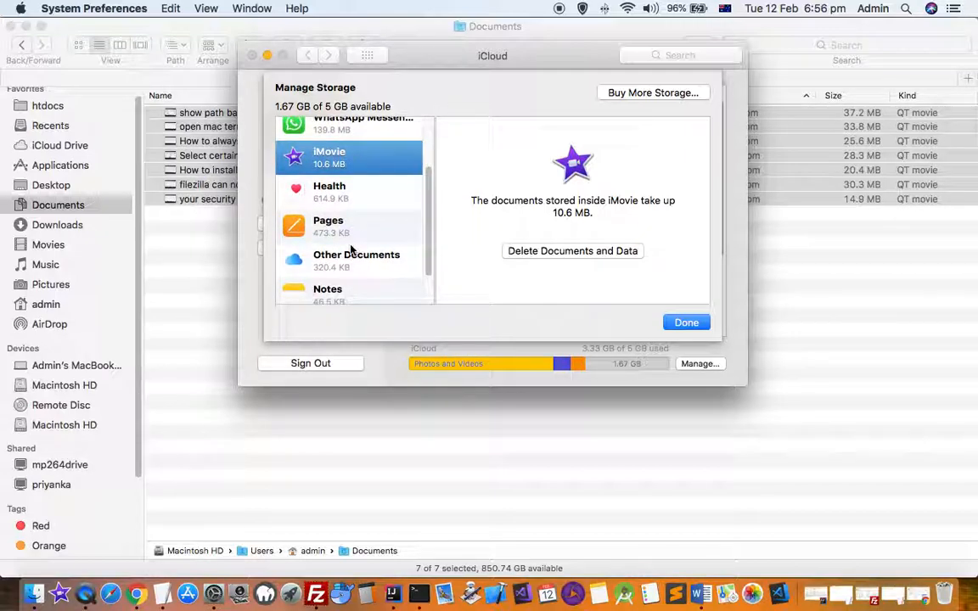
mouse_move(370, 255)
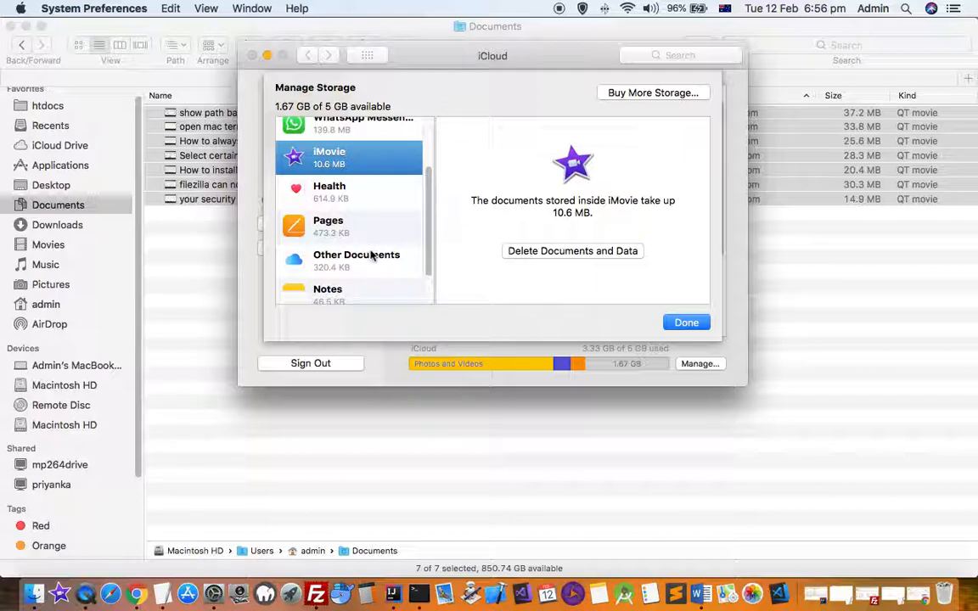
scroll(down, 3)
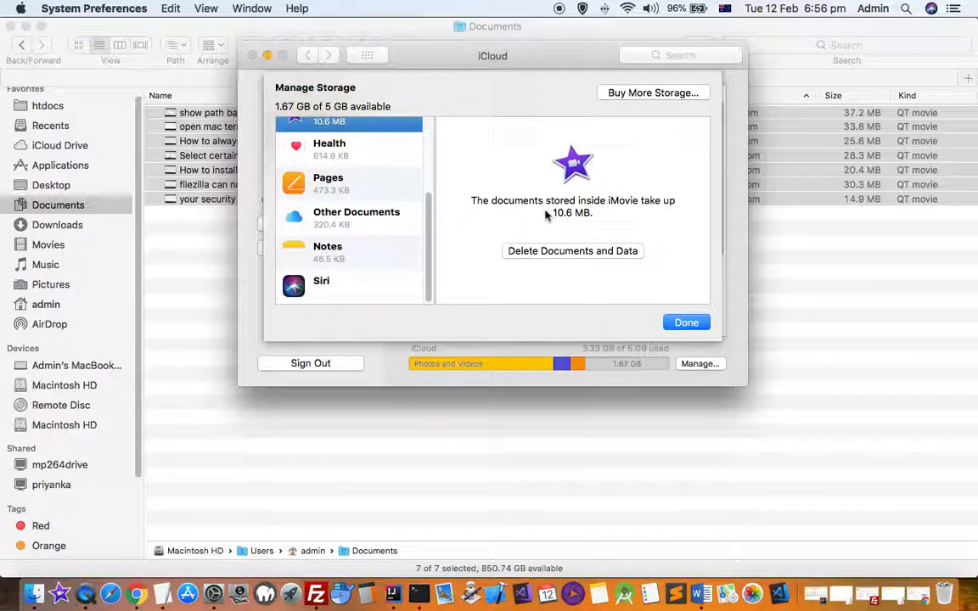